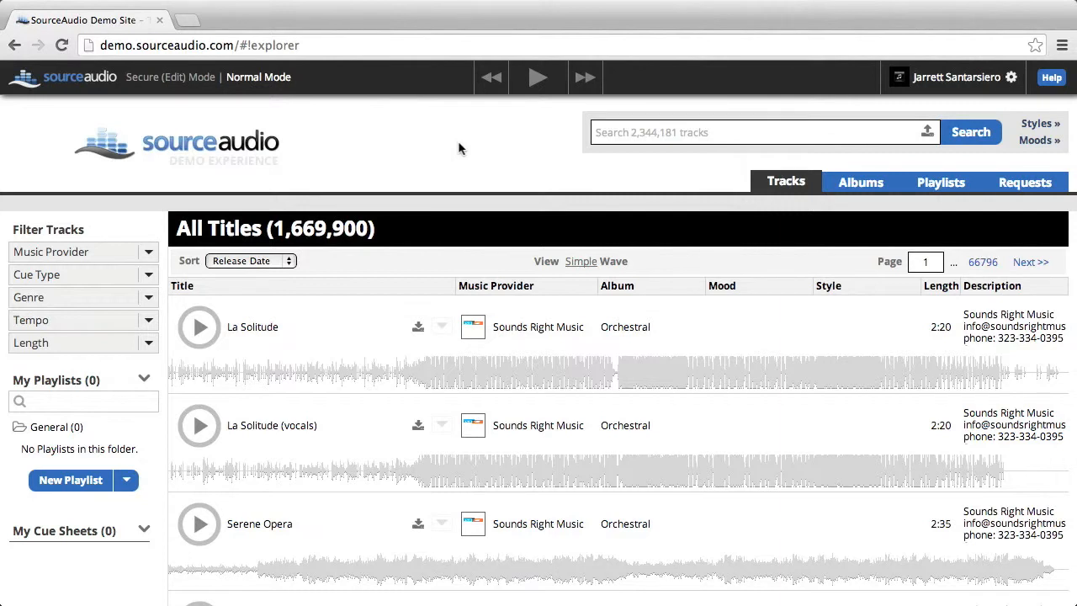
Step: Search the track library for 'melancholy', returning 19,389 matching tracks sorted by relevance
click(750, 132)
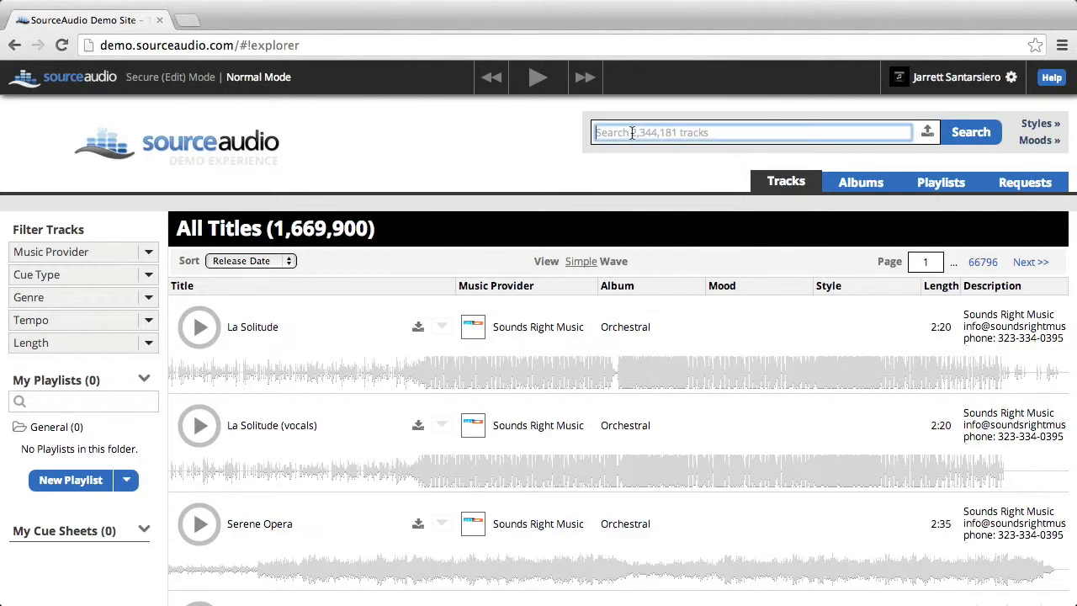
text(melanchol)
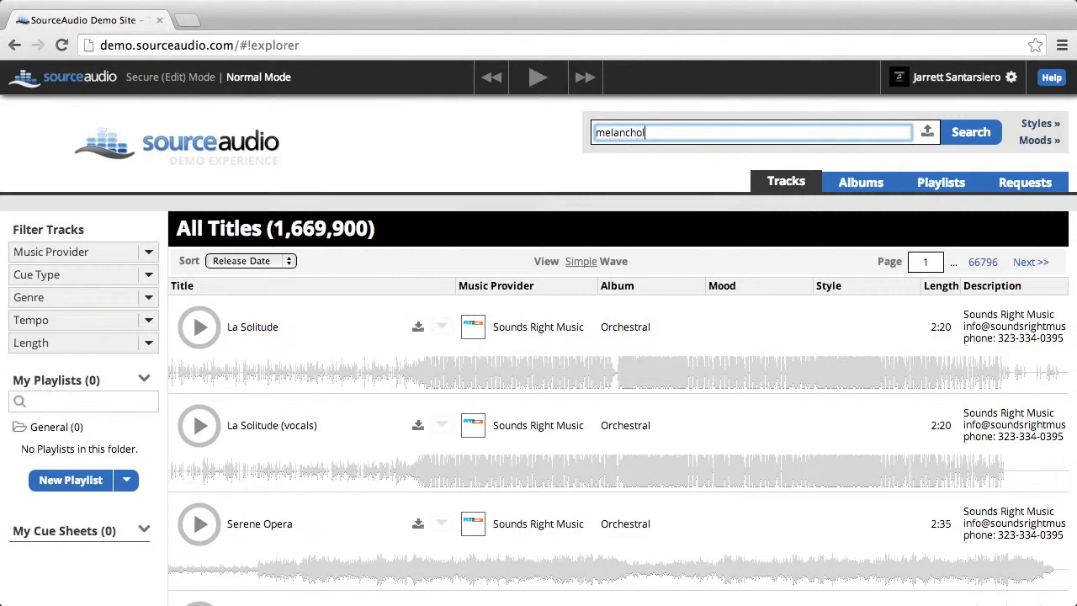
text(y)
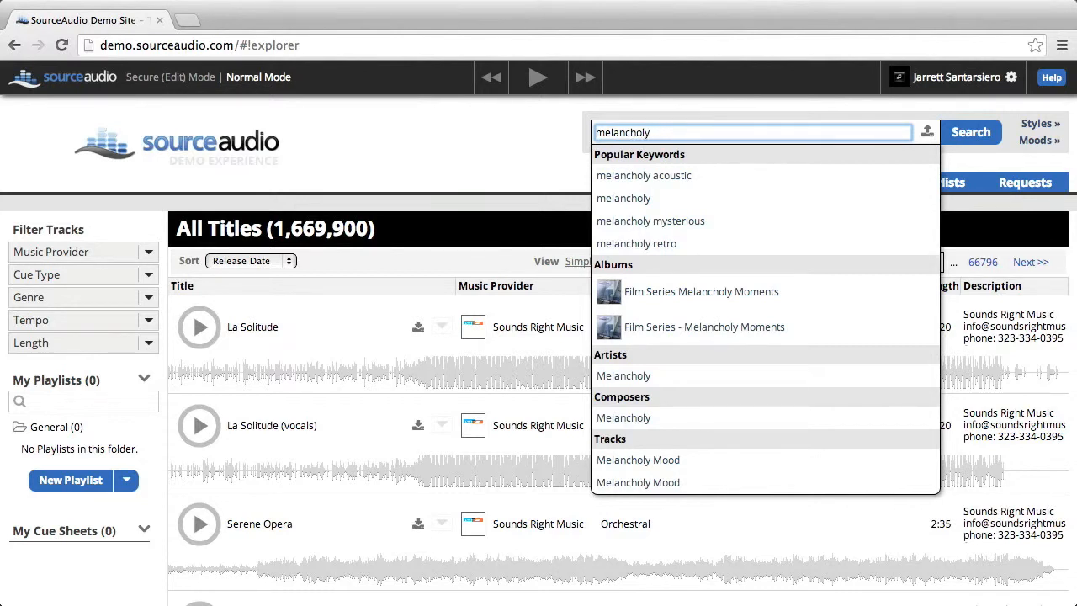
click(969, 131)
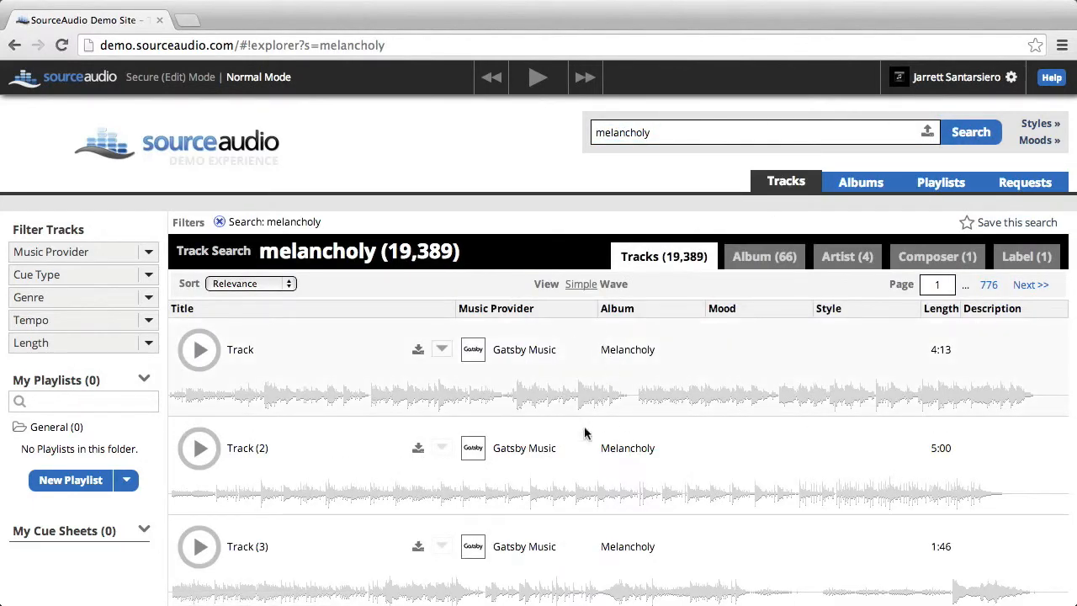
mouse_move(684, 377)
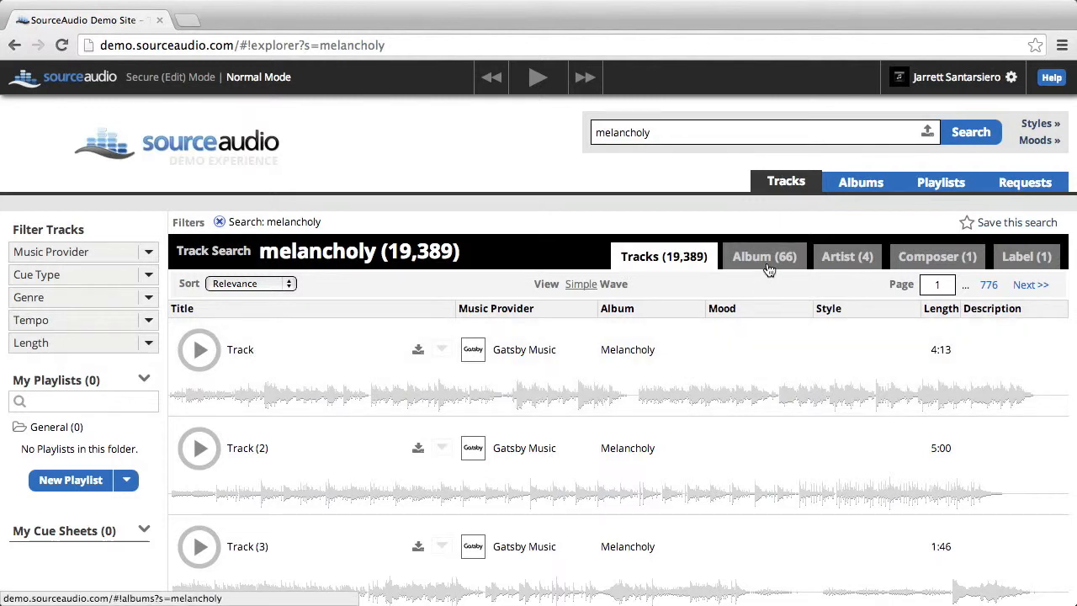
mouse_move(847, 256)
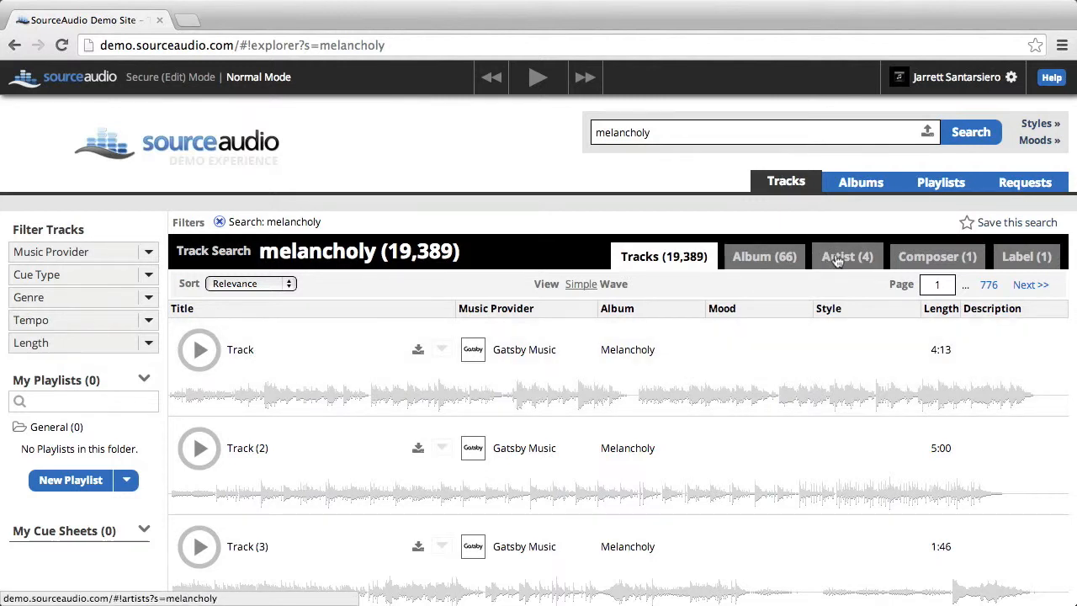
click(846, 256)
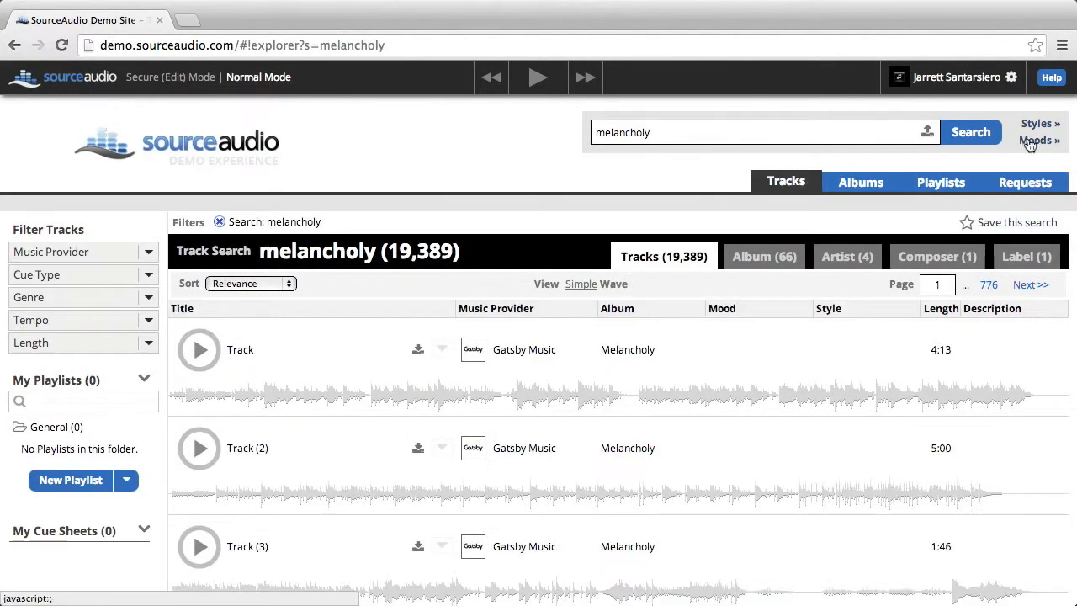
mouse_move(1036, 126)
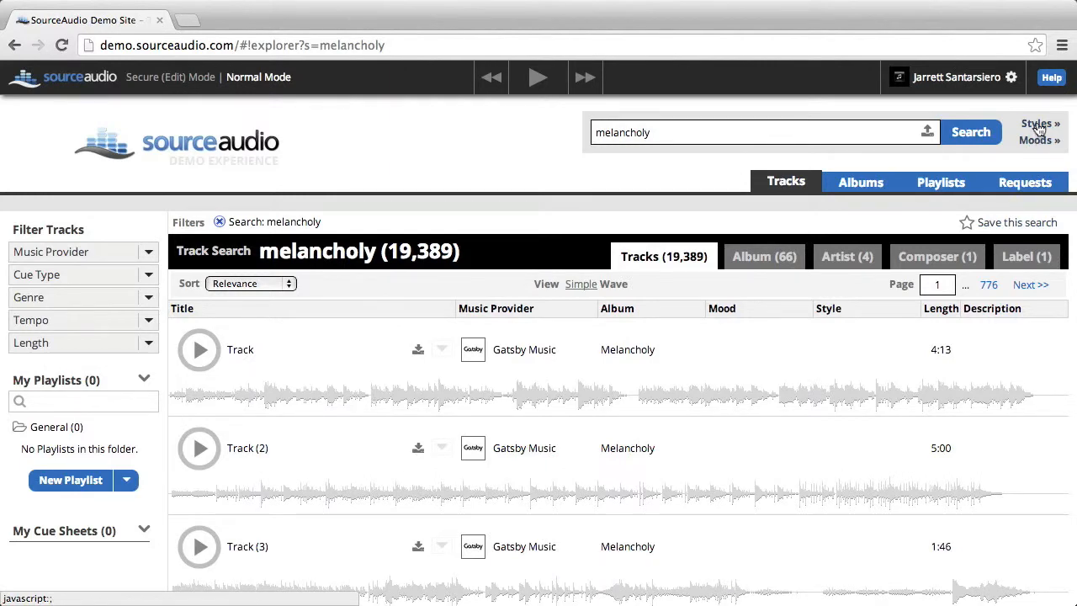
Step: Add the 'acoustic' style to the melancholy search, narrowing results to 4,582 tracks
click(1036, 124)
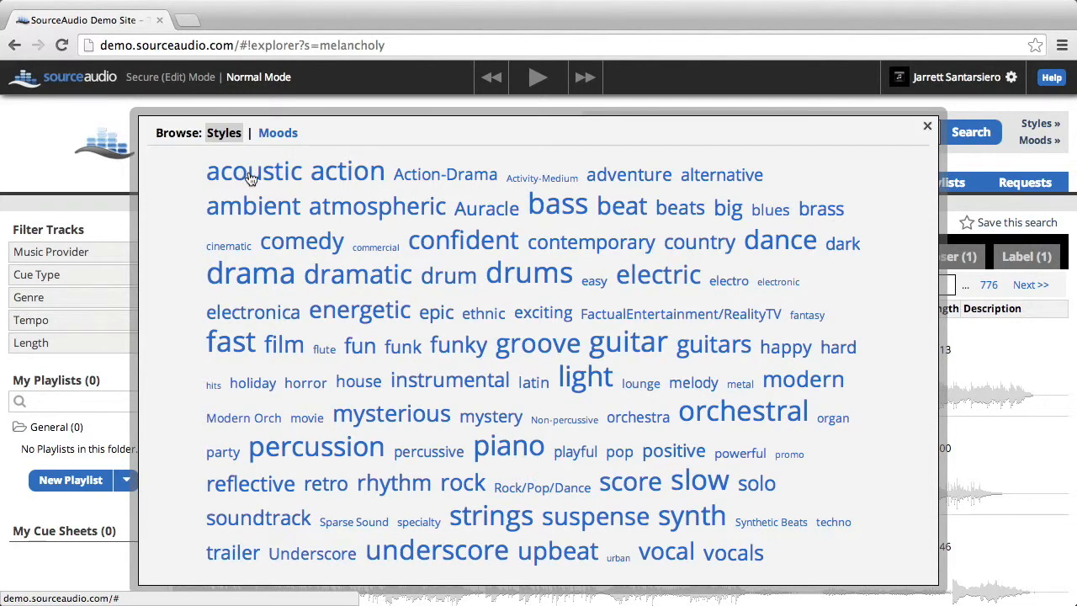
mouse_move(834, 171)
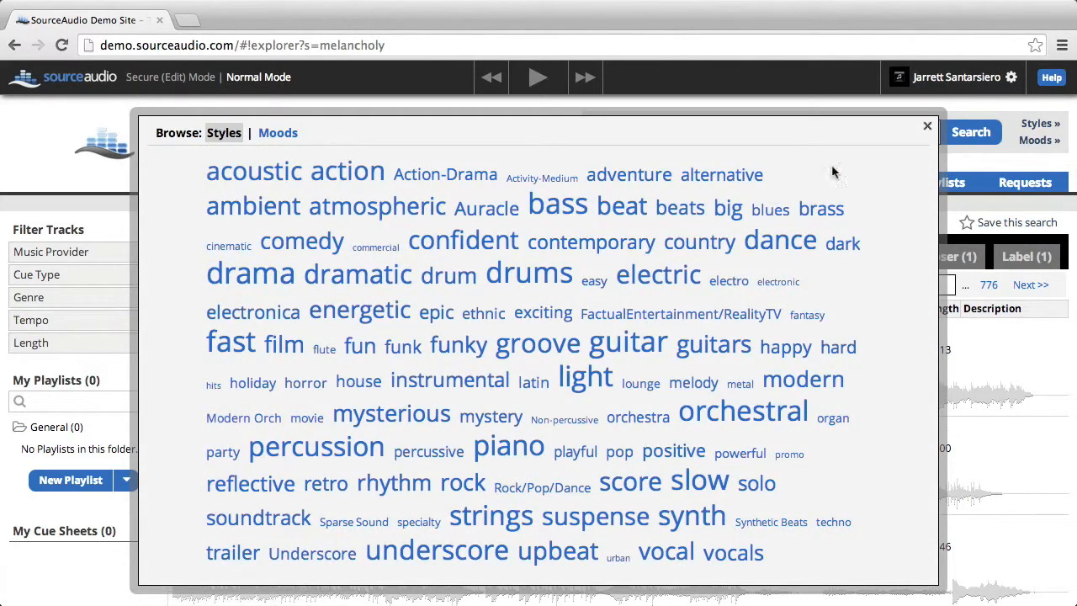
click(252, 172)
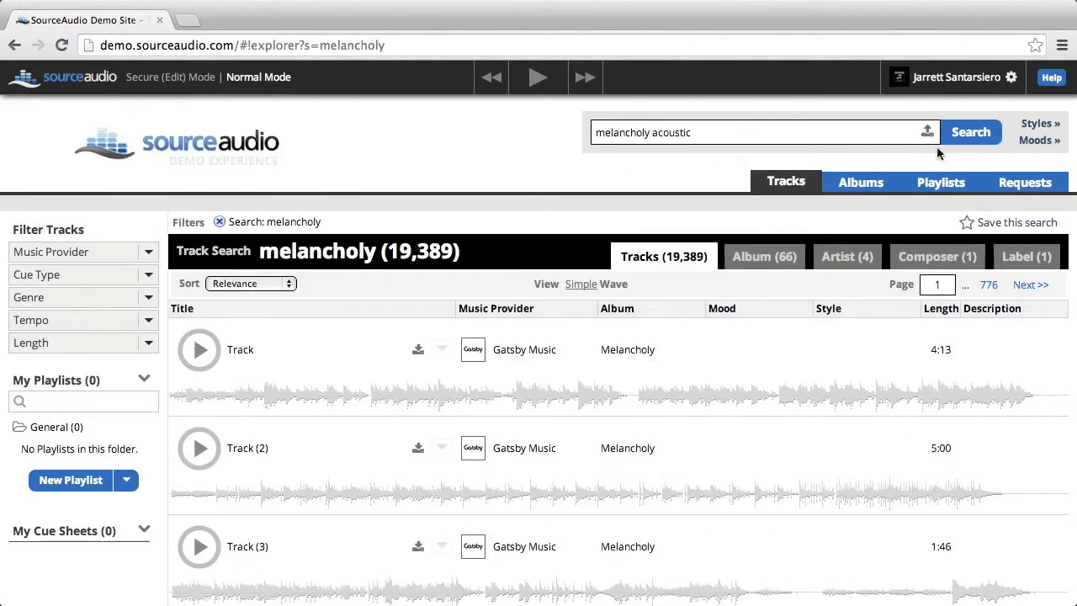
click(971, 131)
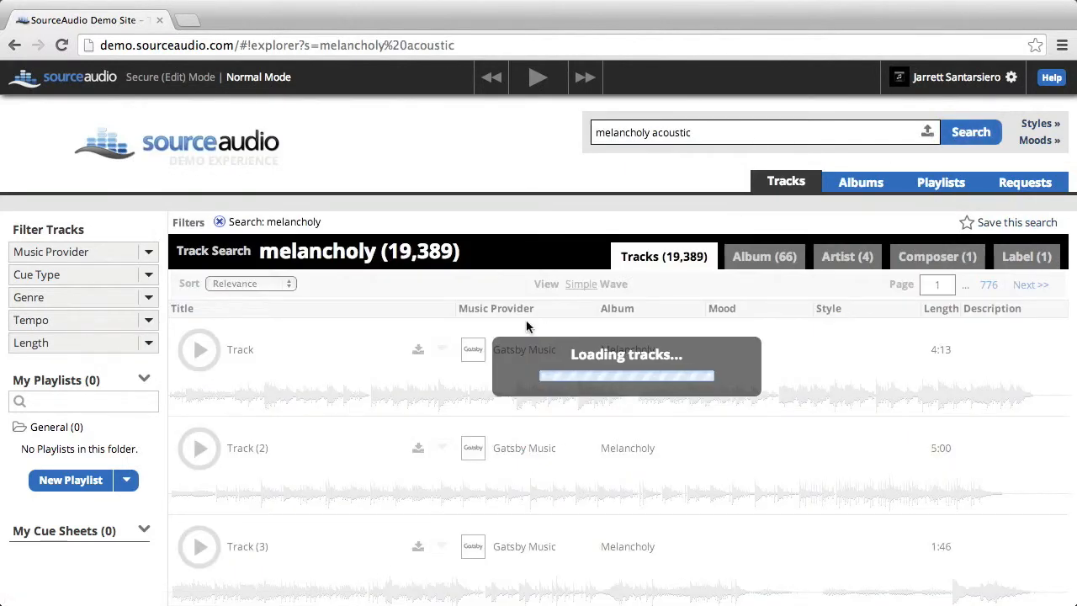
click(969, 131)
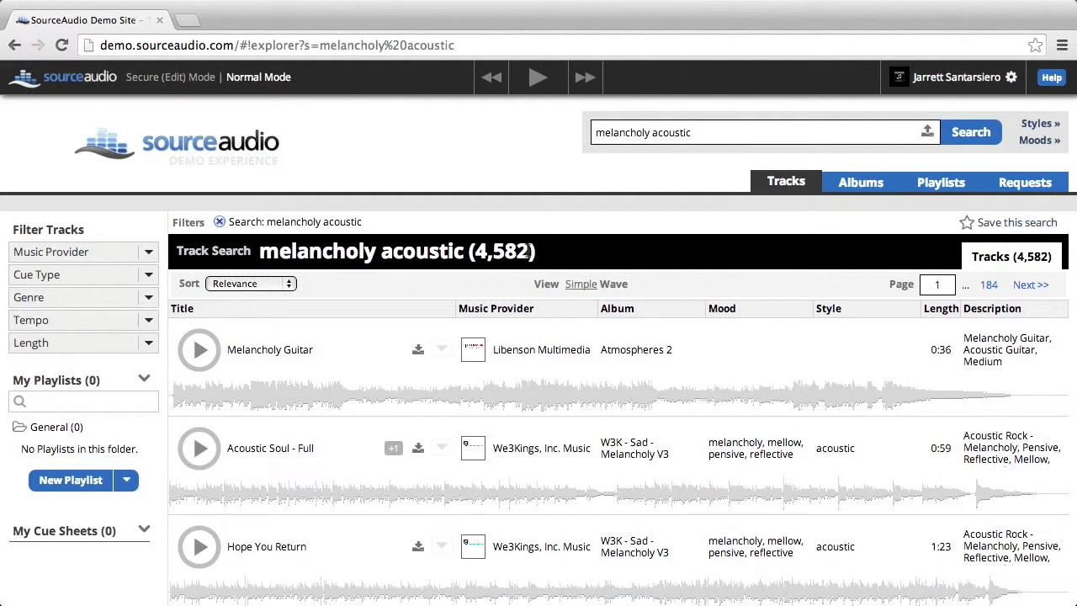
mouse_move(205, 303)
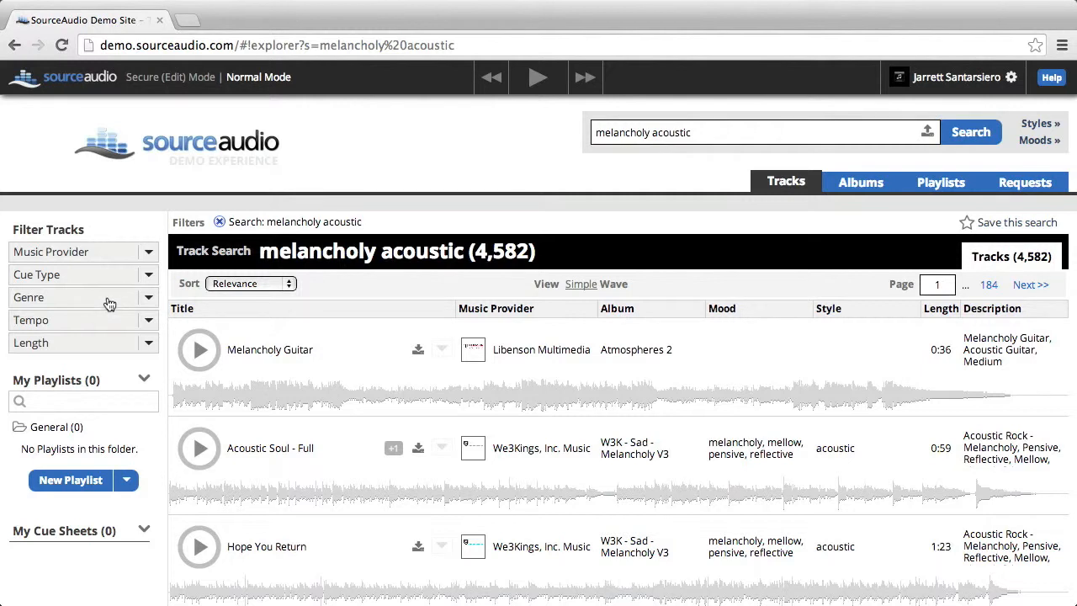
Step: Filter the results to Jazz genre and Slow tempo (0-89 BPM), leaving 10 tracks led by Evening Rose
click(80, 296)
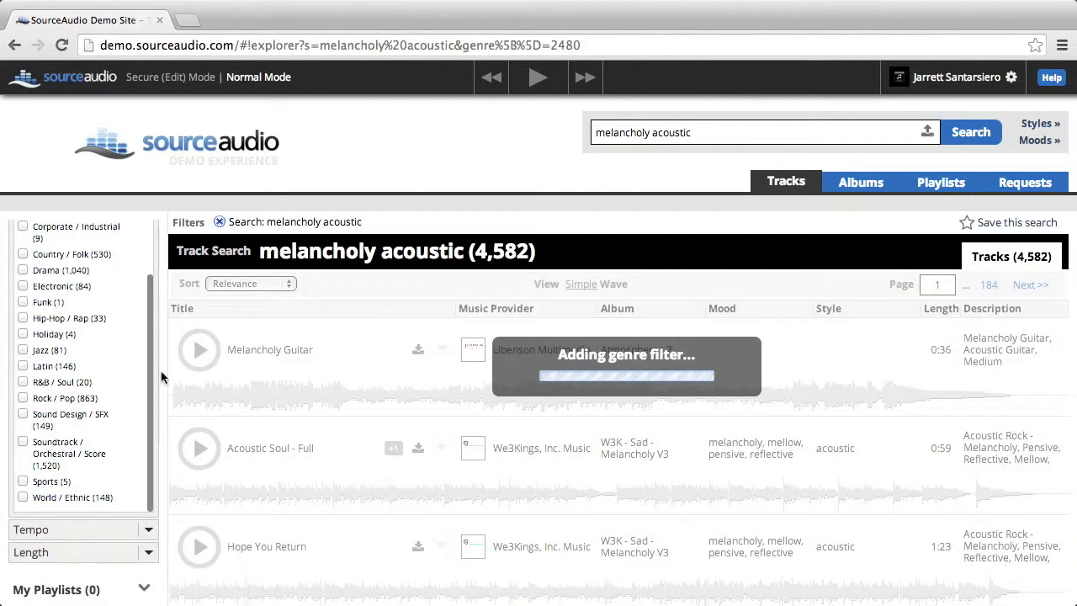
mouse_move(148, 444)
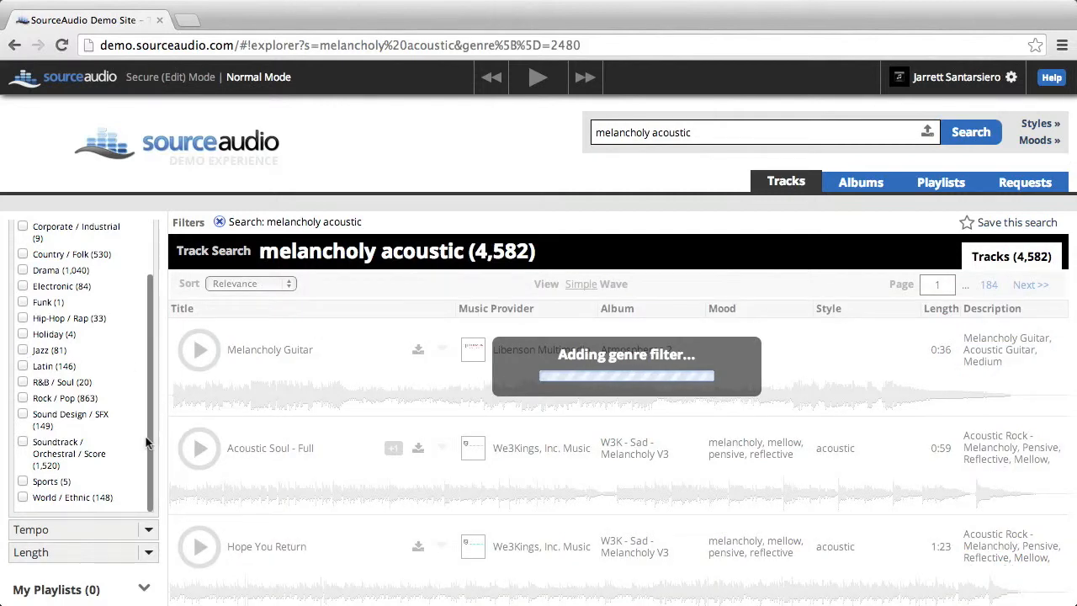
click(24, 350)
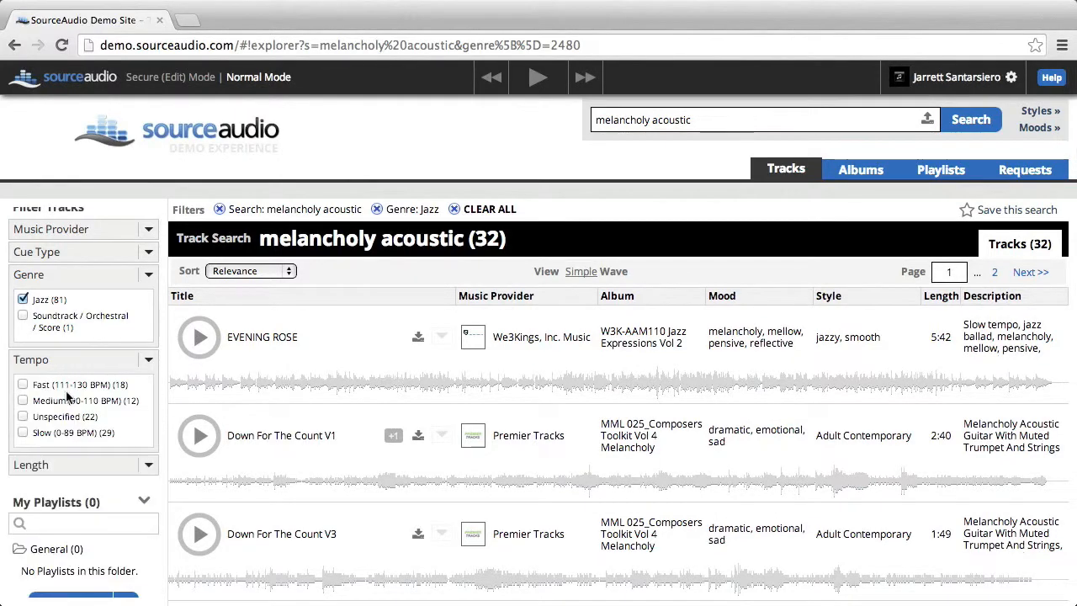
click(23, 430)
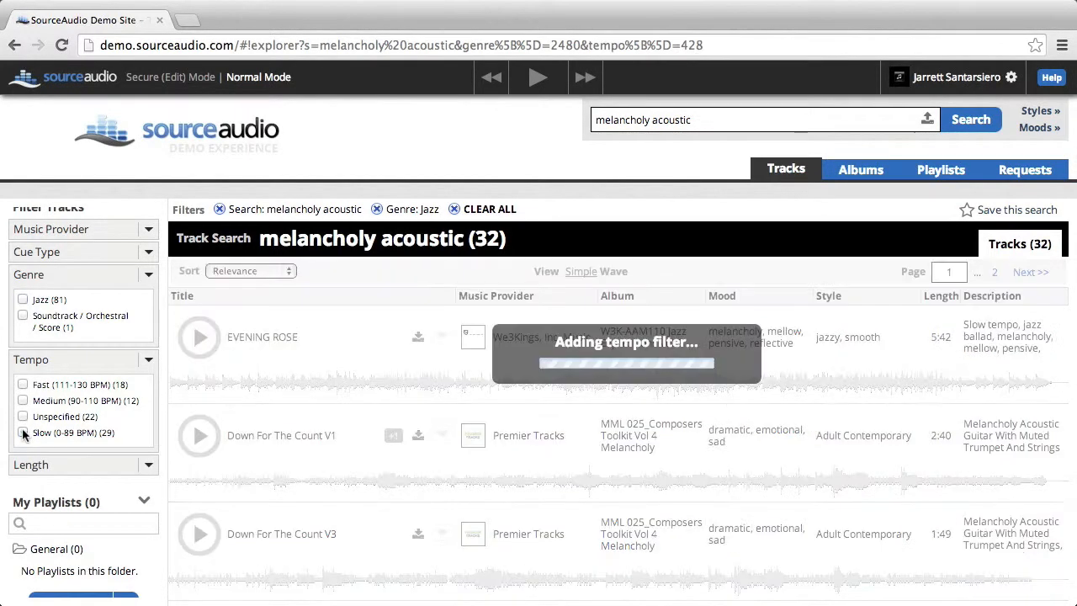
click(24, 431)
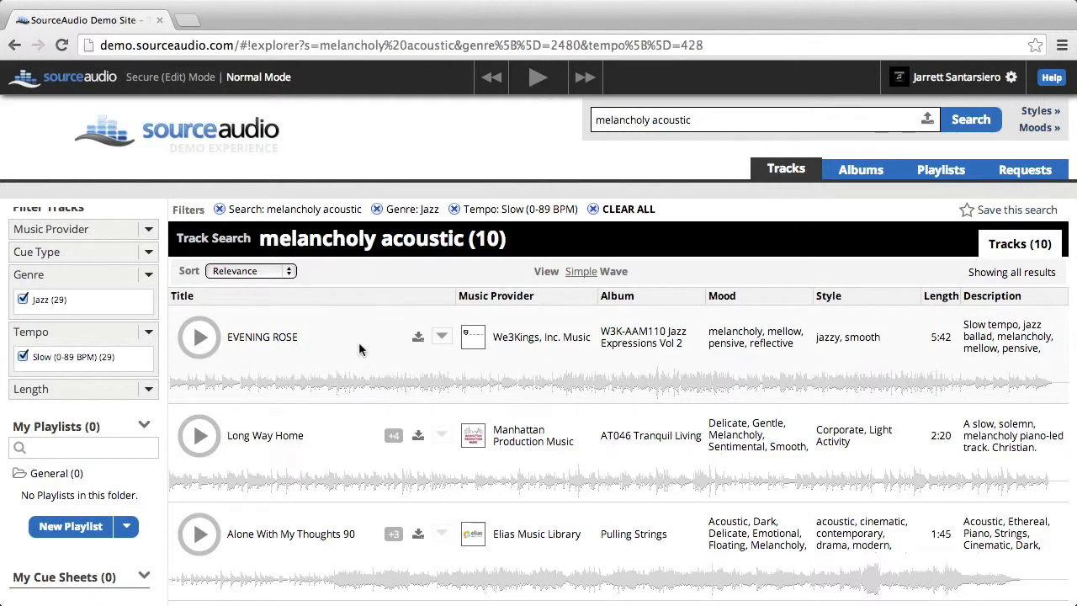
mouse_move(283, 374)
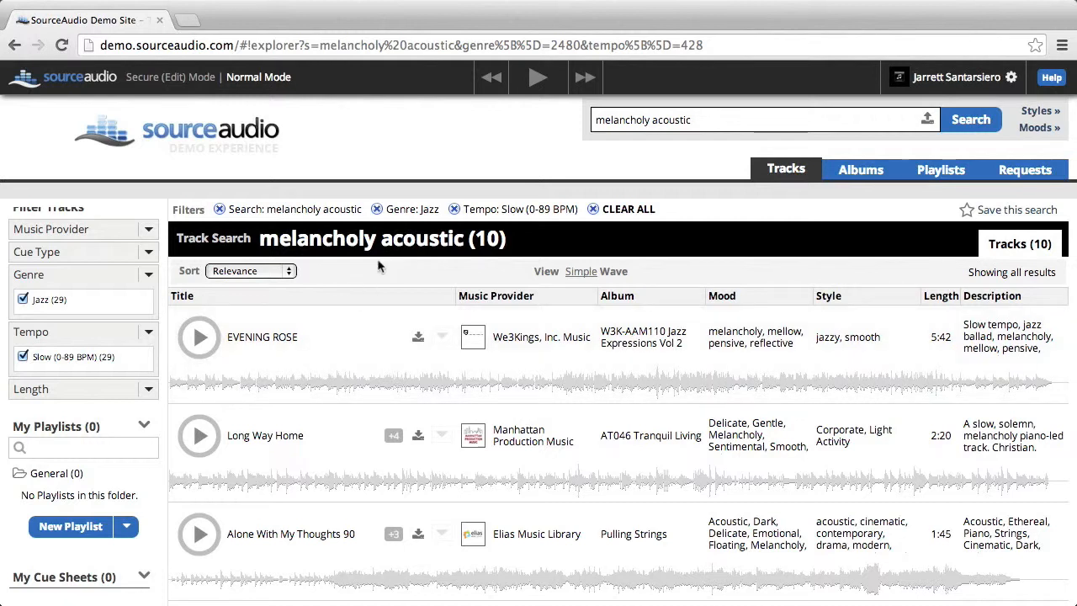
mouse_move(283, 277)
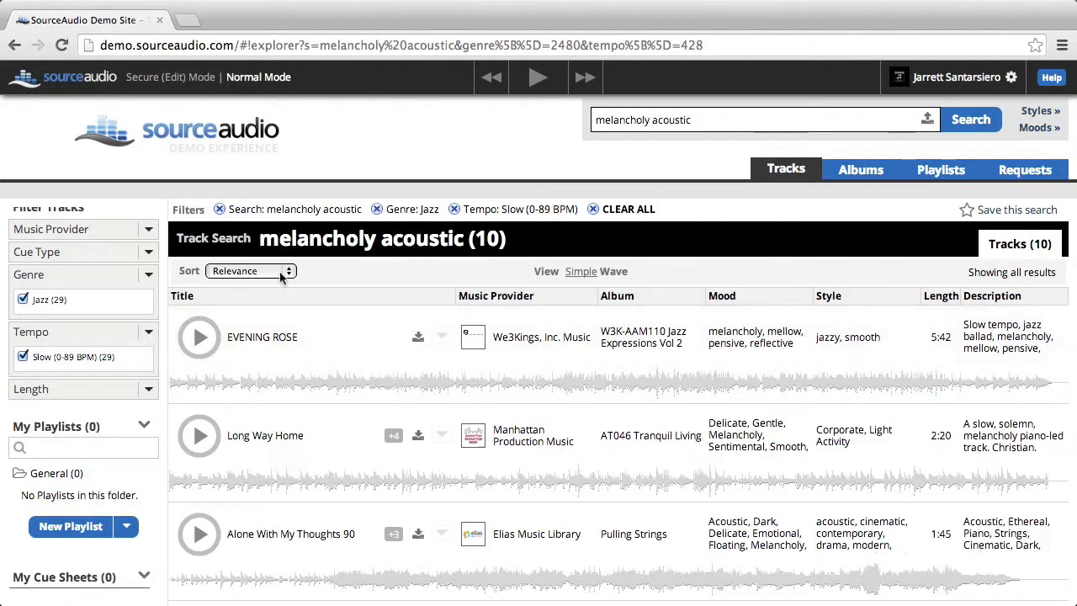
Step: Keep Relevance sorting and expand the +4 alternates of Windmills (1:03, 0:33, 0:23, 0:14 cuts)
click(250, 269)
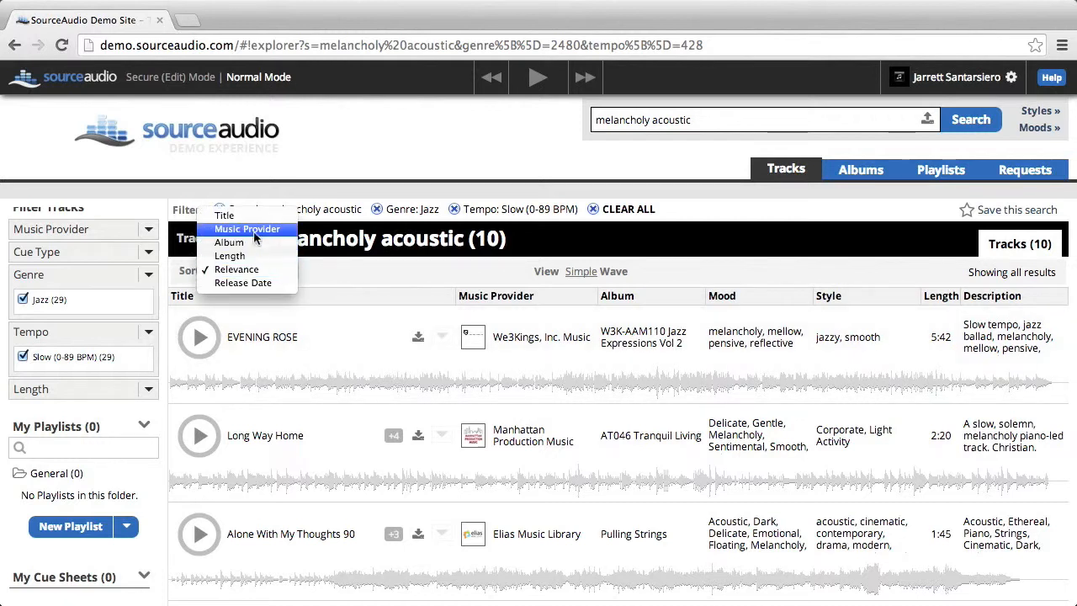
mouse_move(323, 280)
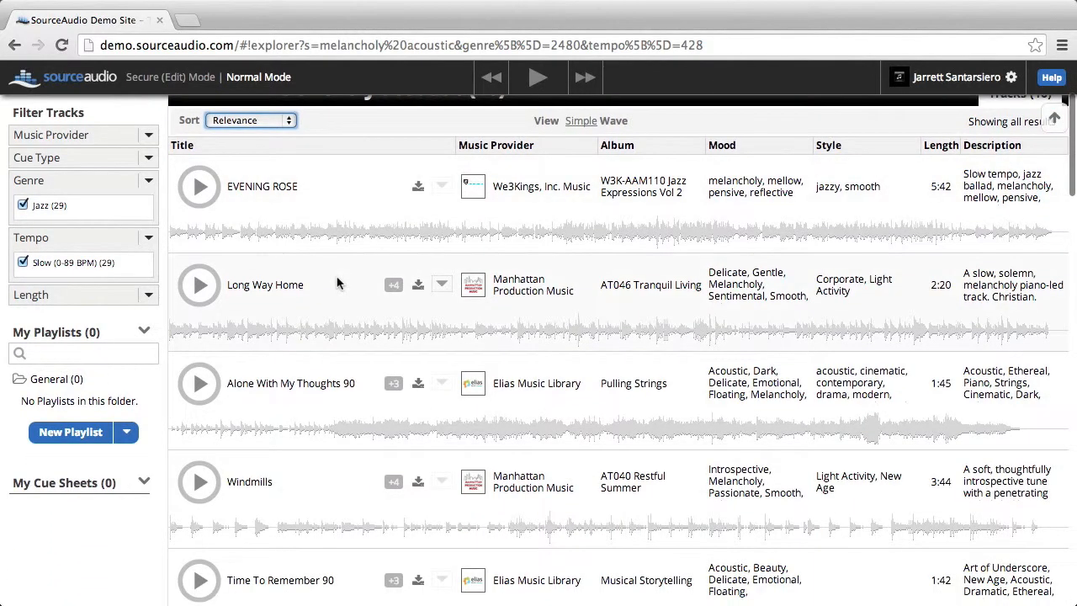
scroll(down, 3)
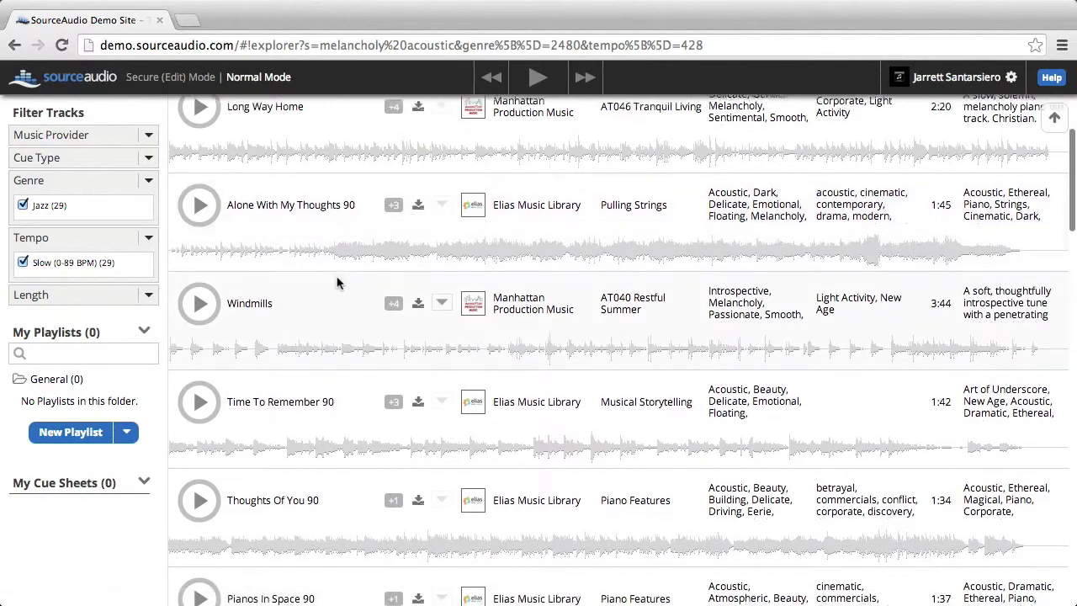
scroll(down, 3)
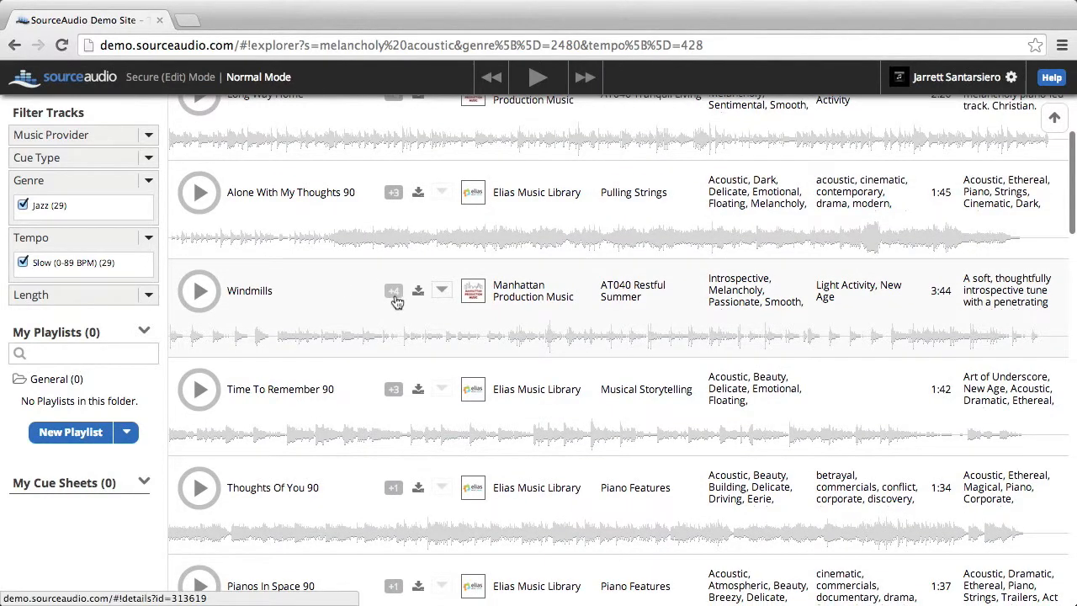
click(394, 289)
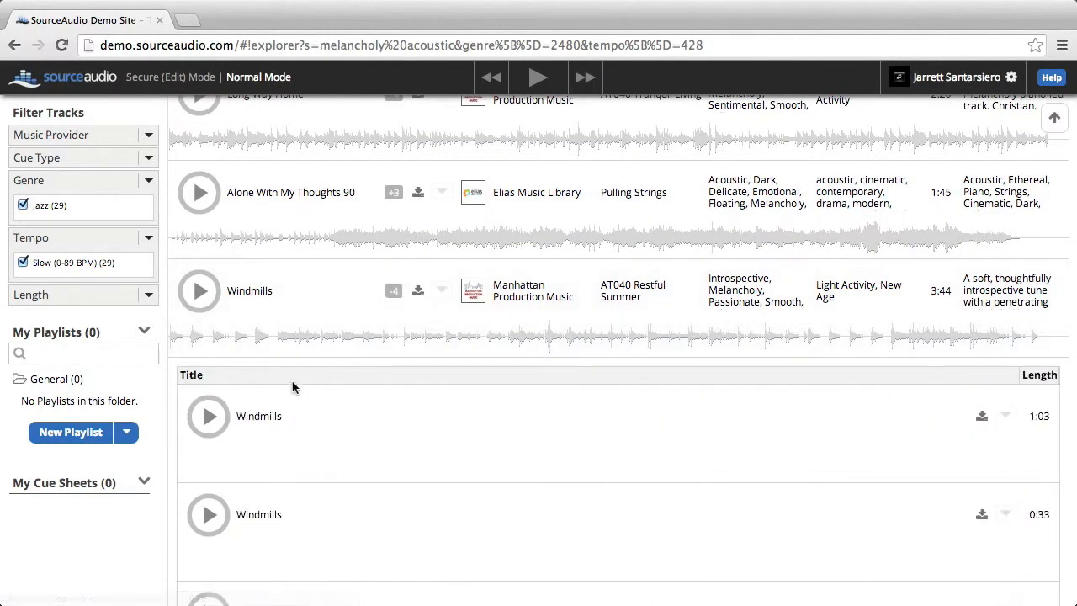
scroll(down, 3)
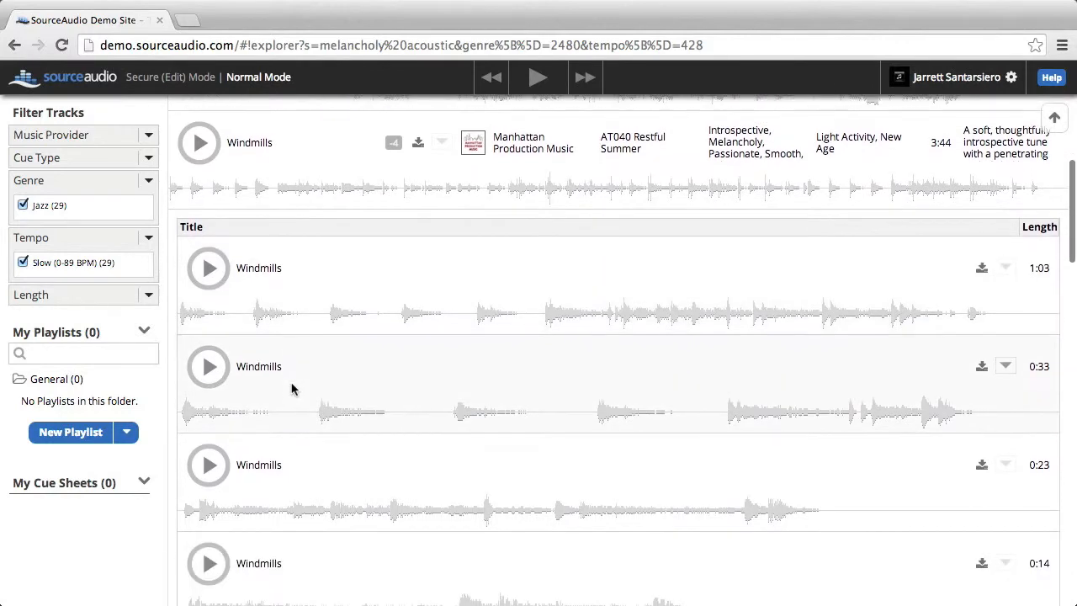
scroll(up, 3)
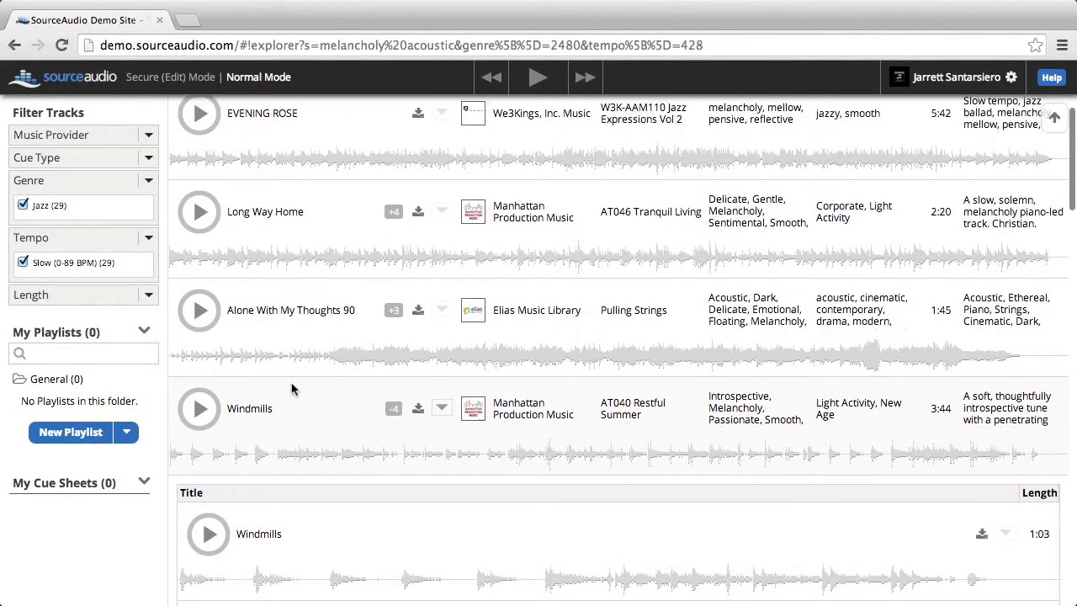
Step: Play Windmills (3:44, Manhattan Production Music) from the results row
click(199, 409)
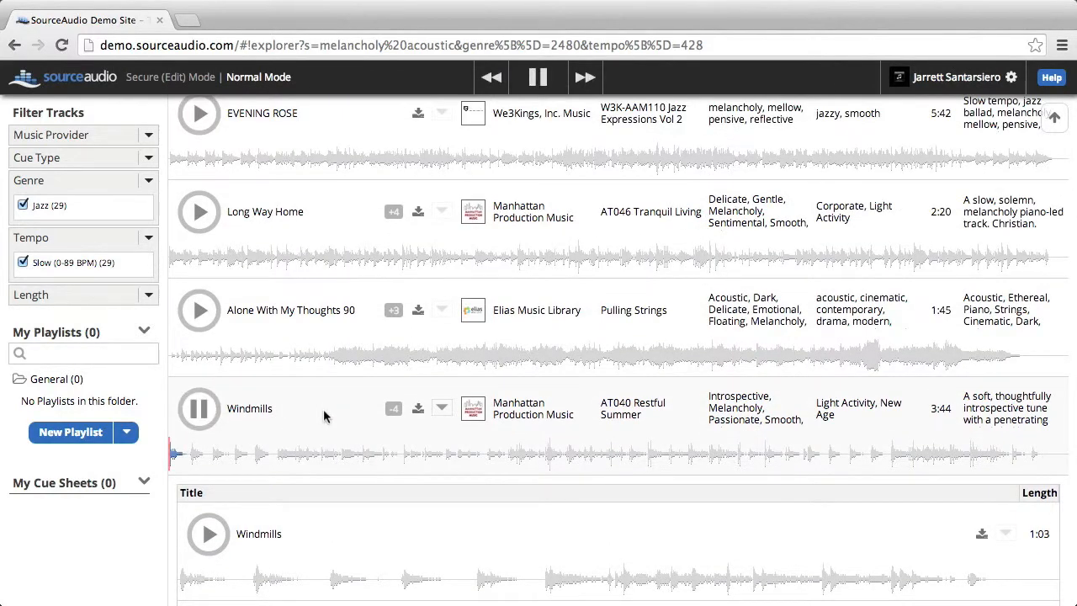
scroll(up, 3)
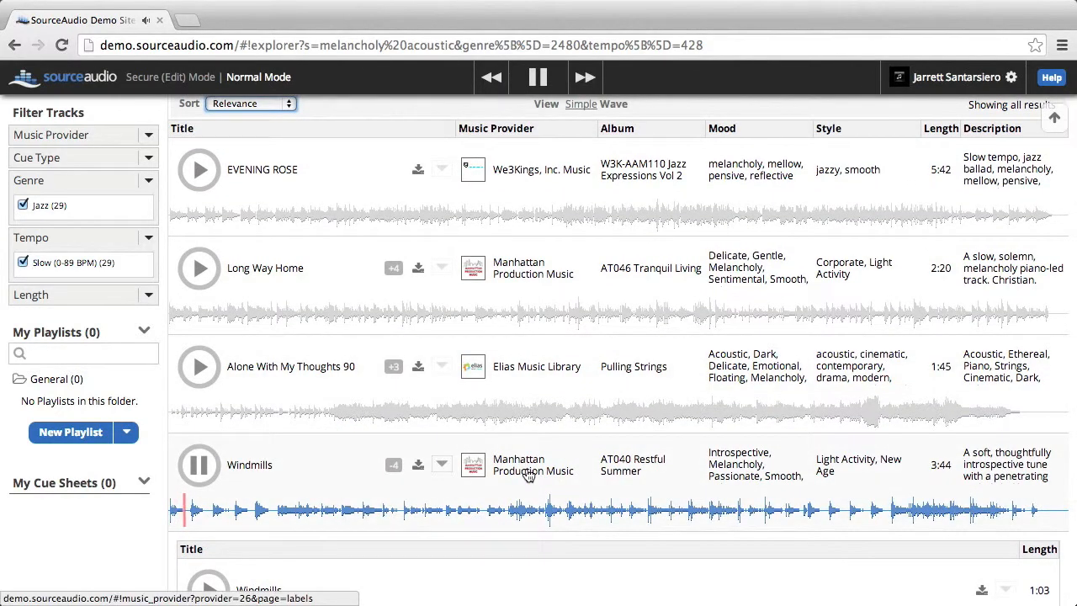
mouse_move(693, 465)
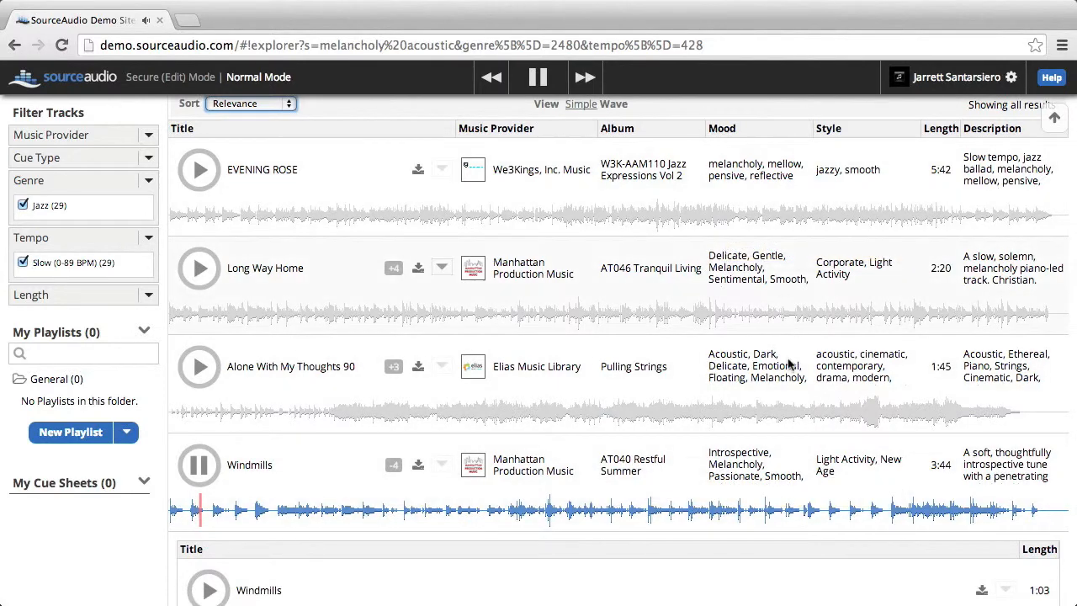
mouse_move(355, 501)
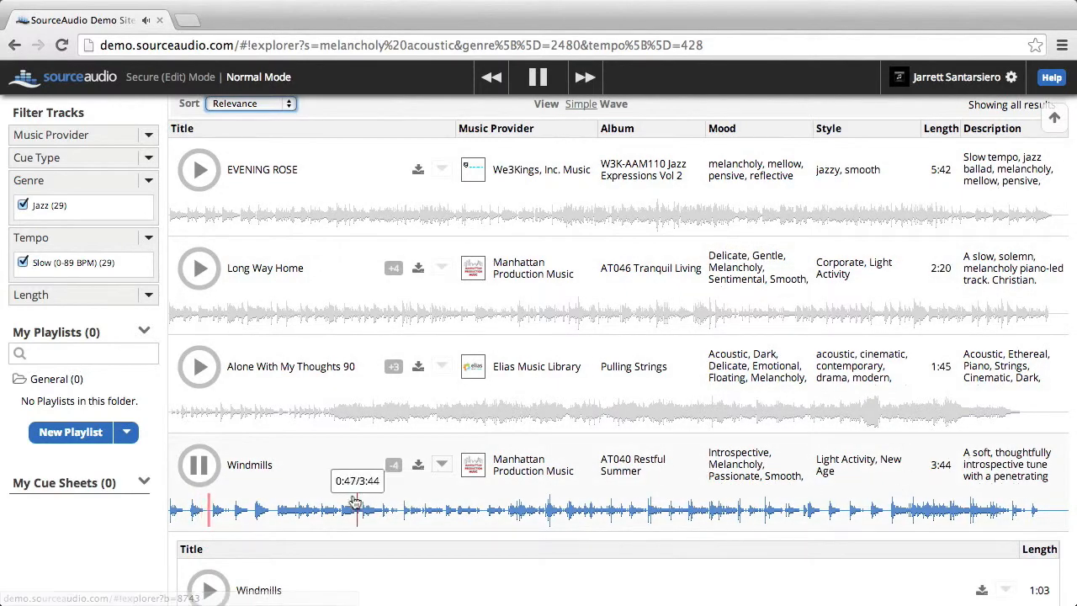
mouse_move(249, 464)
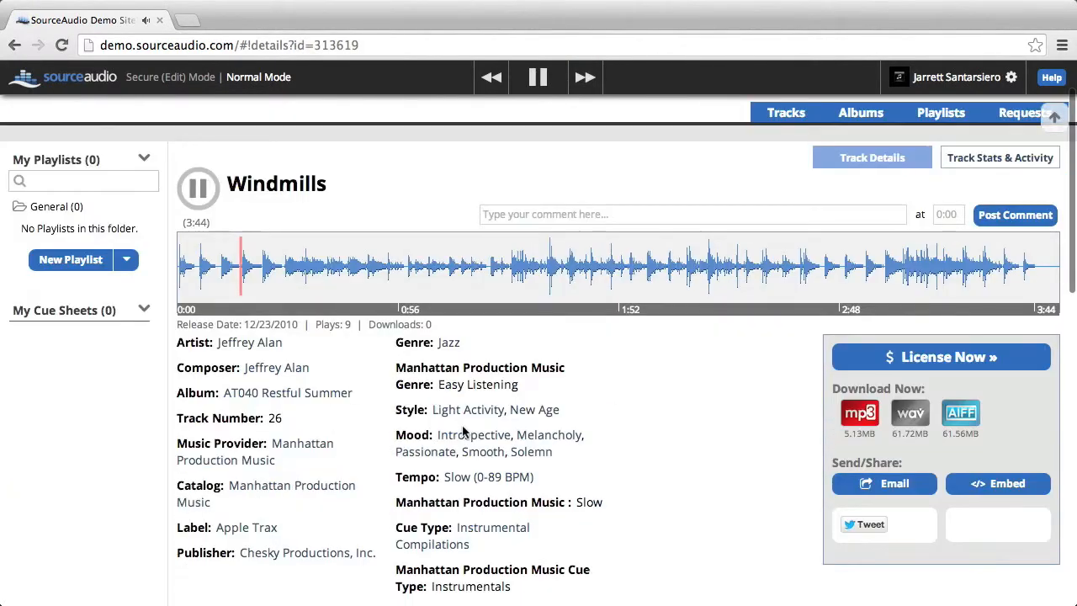
Step: Scroll the Windmills details page through its metadata, four alternate versions and similar tracks like Grieving and Flowing Water
scroll(down, 3)
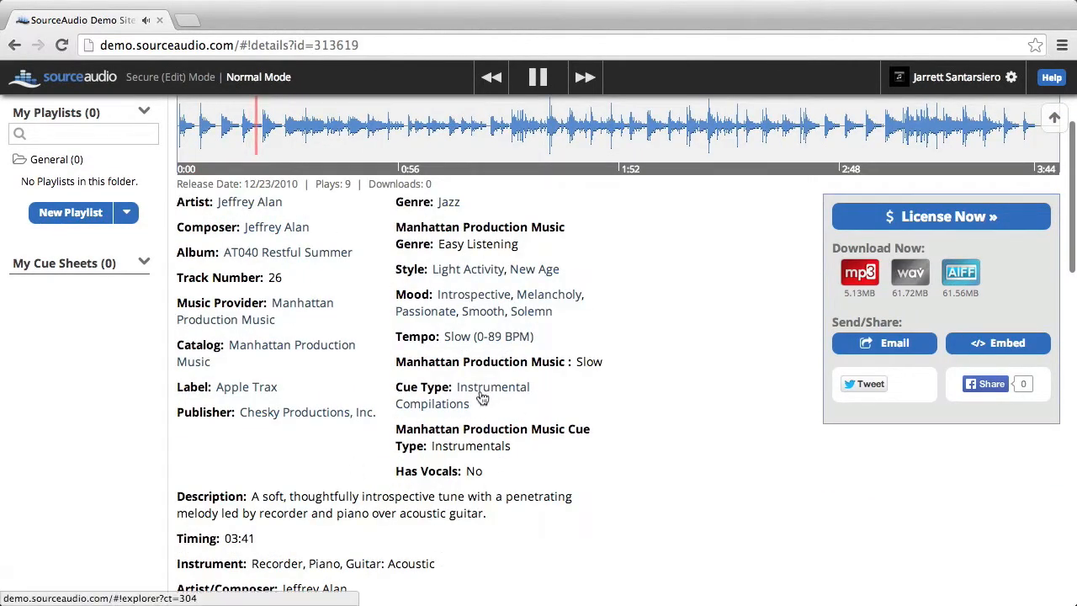
scroll(down, 3)
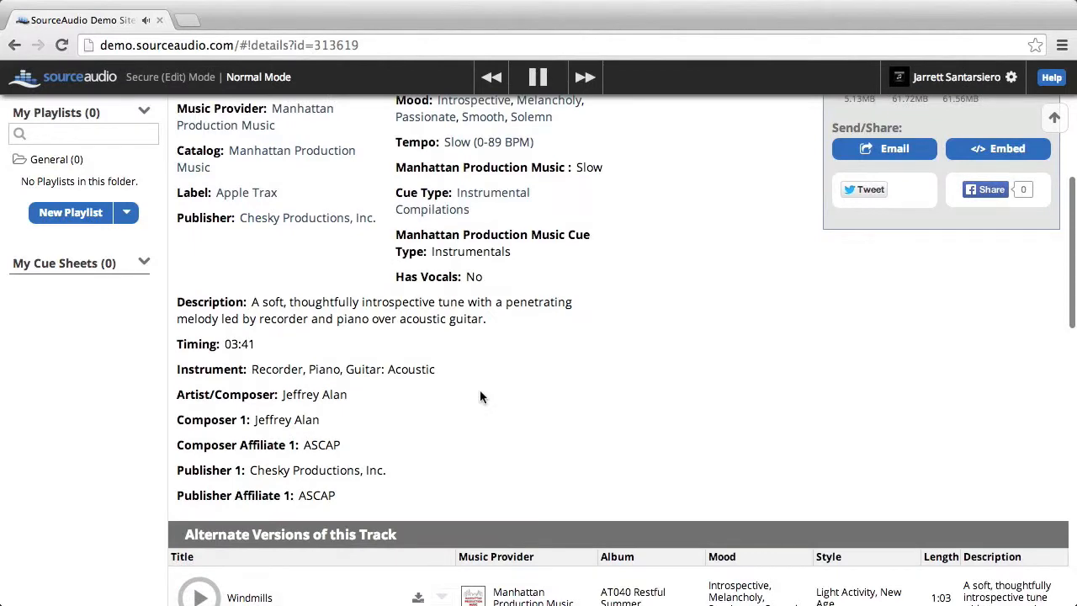
scroll(down, 3)
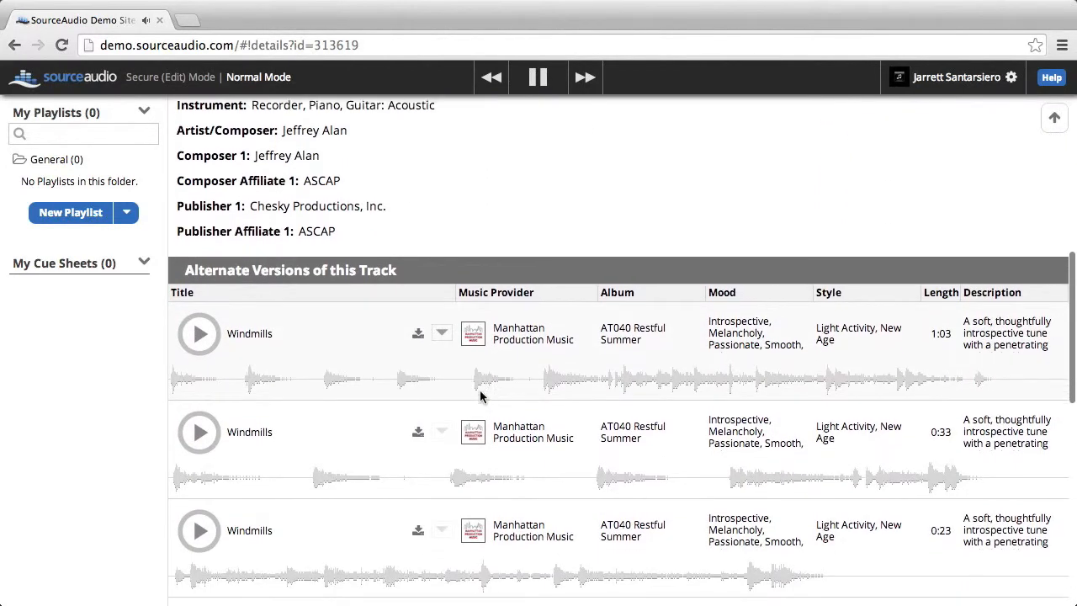
scroll(down, 3)
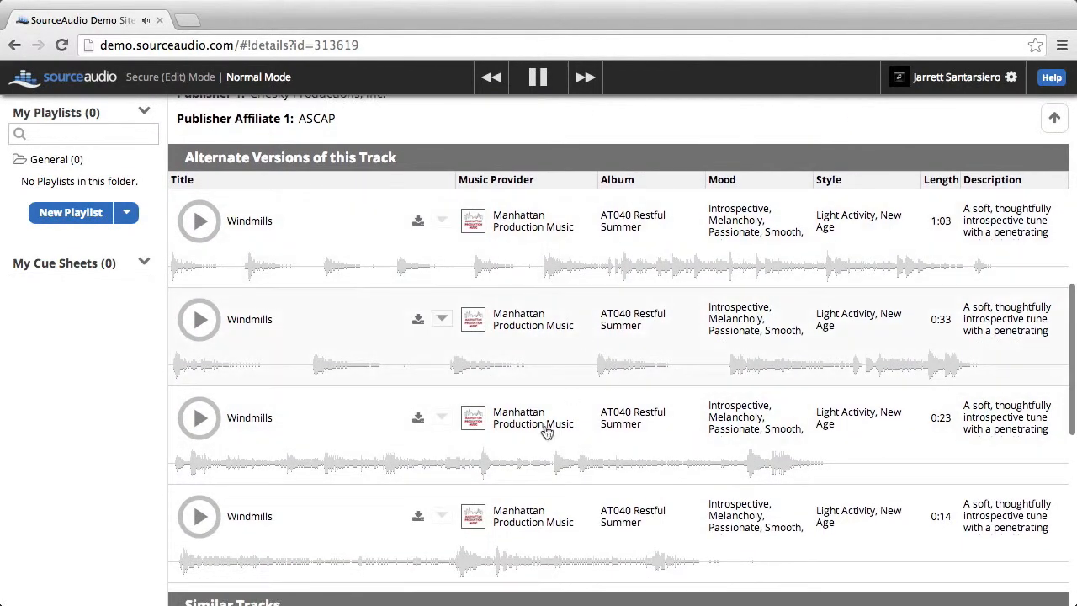
scroll(down, 3)
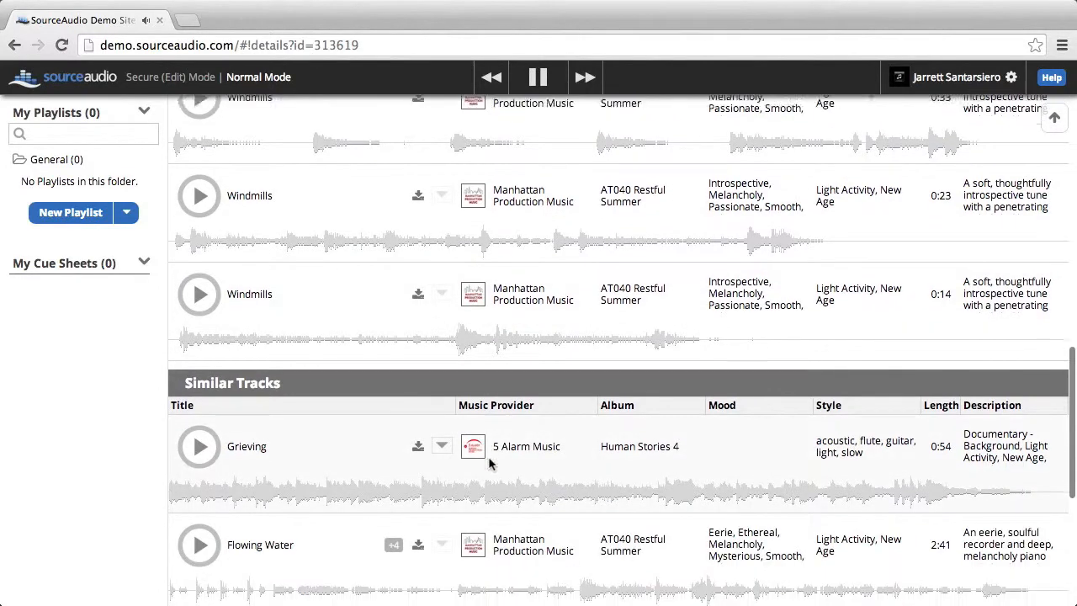
scroll(down, 3)
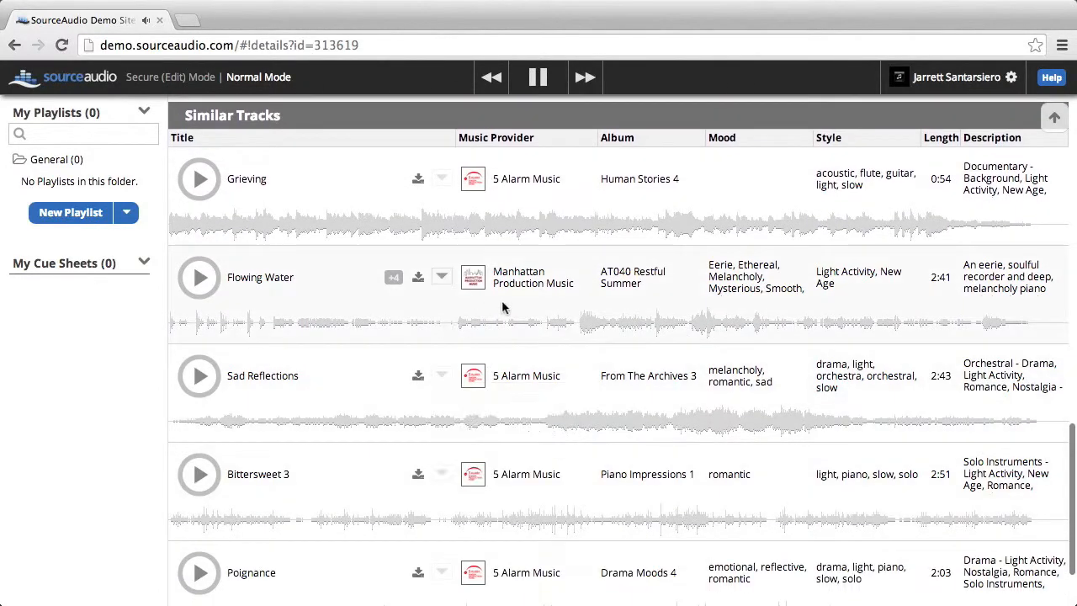